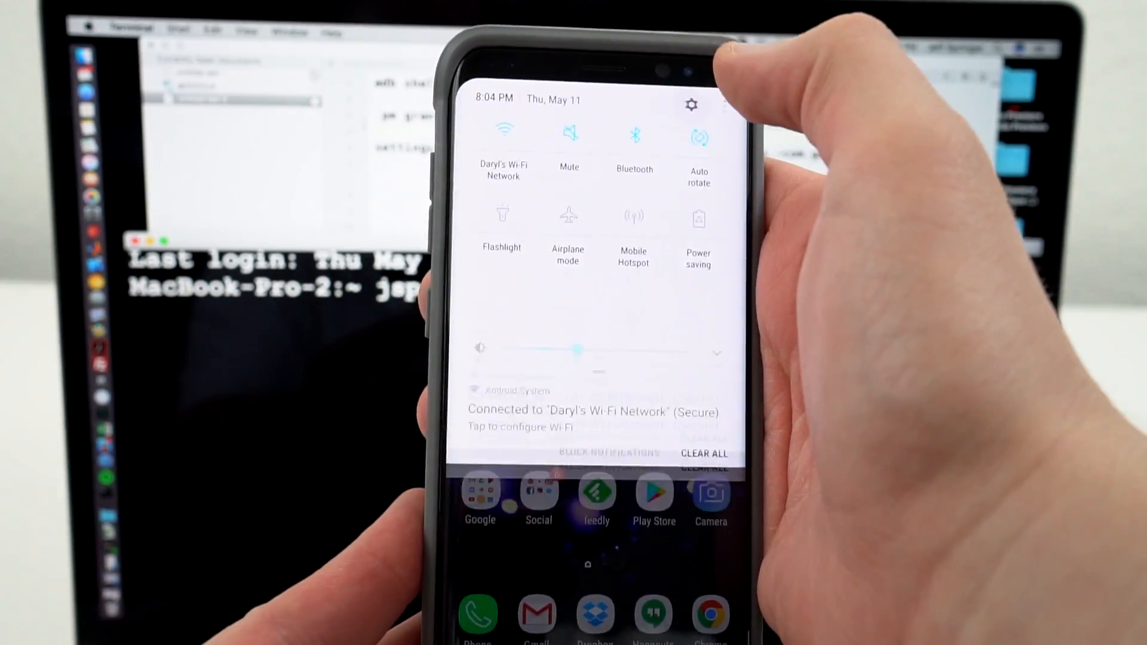
# Step: Check About phone and Developer options in Settings, confirming USB debugging is on, then return home
pyautogui.click(691, 104)
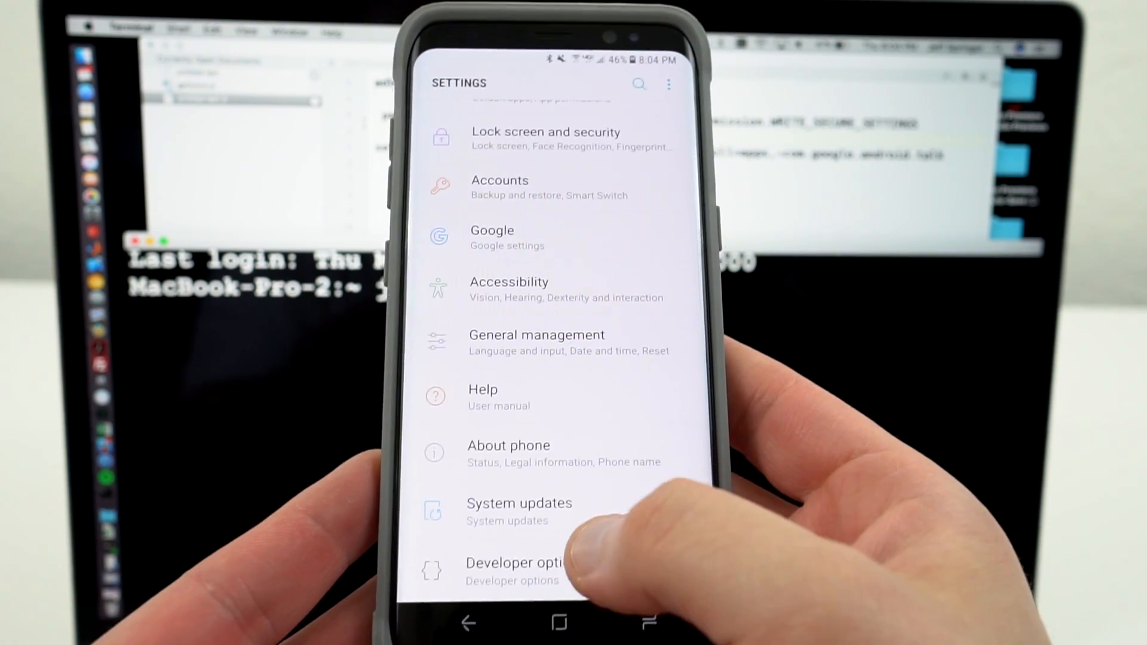
pyautogui.click(508, 445)
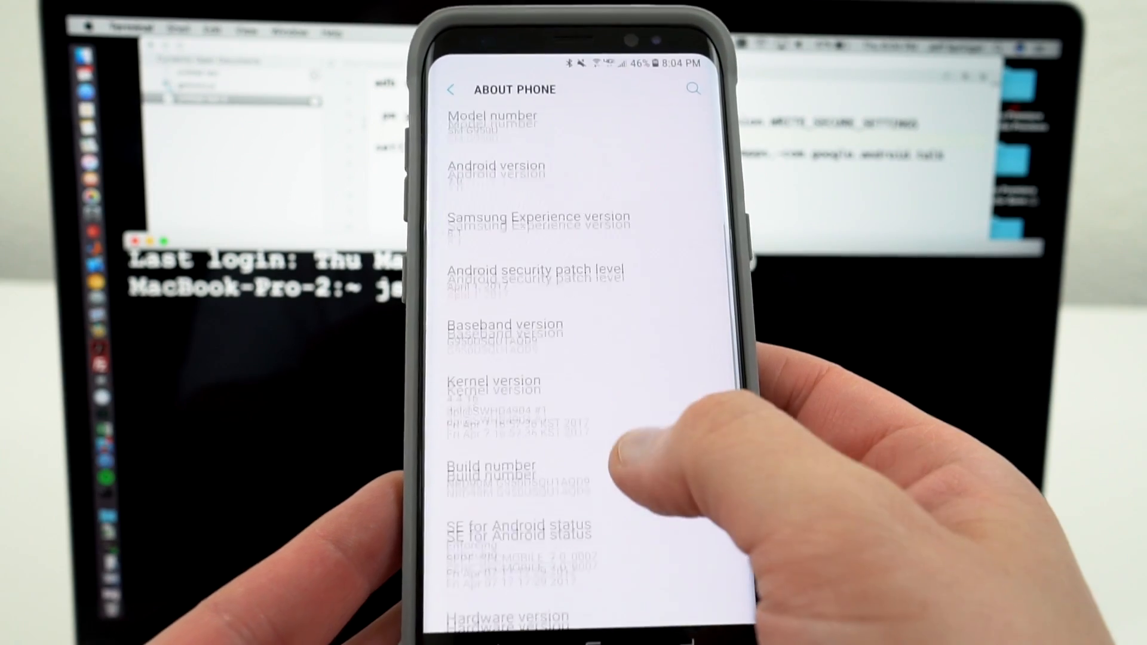
pyautogui.click(498, 475)
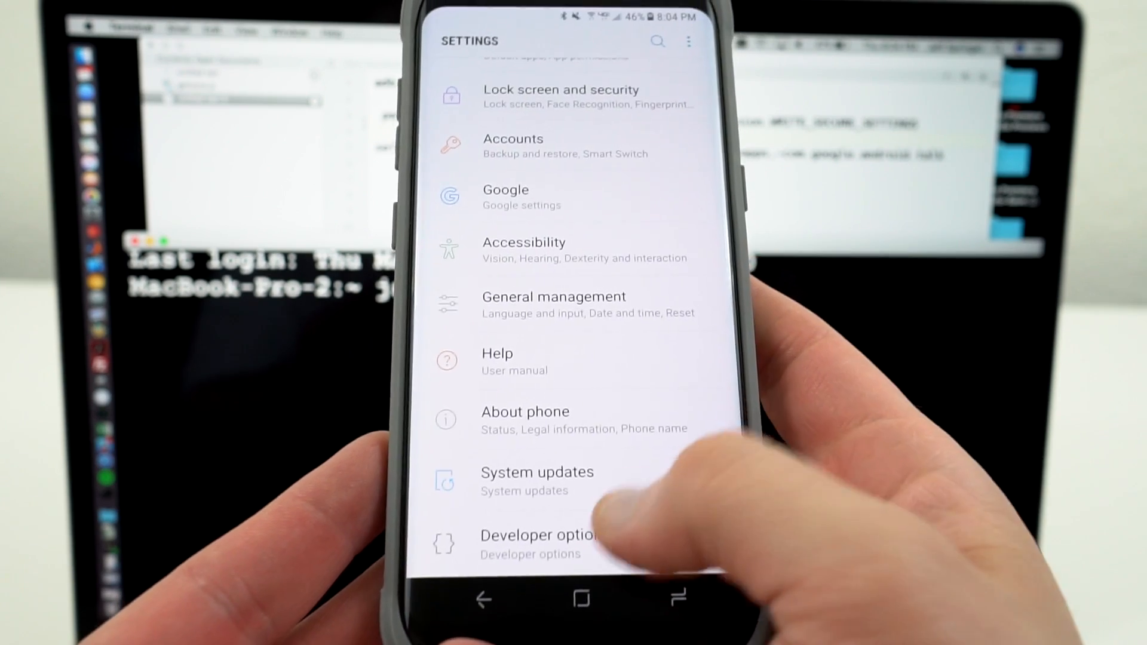
pyautogui.click(537, 544)
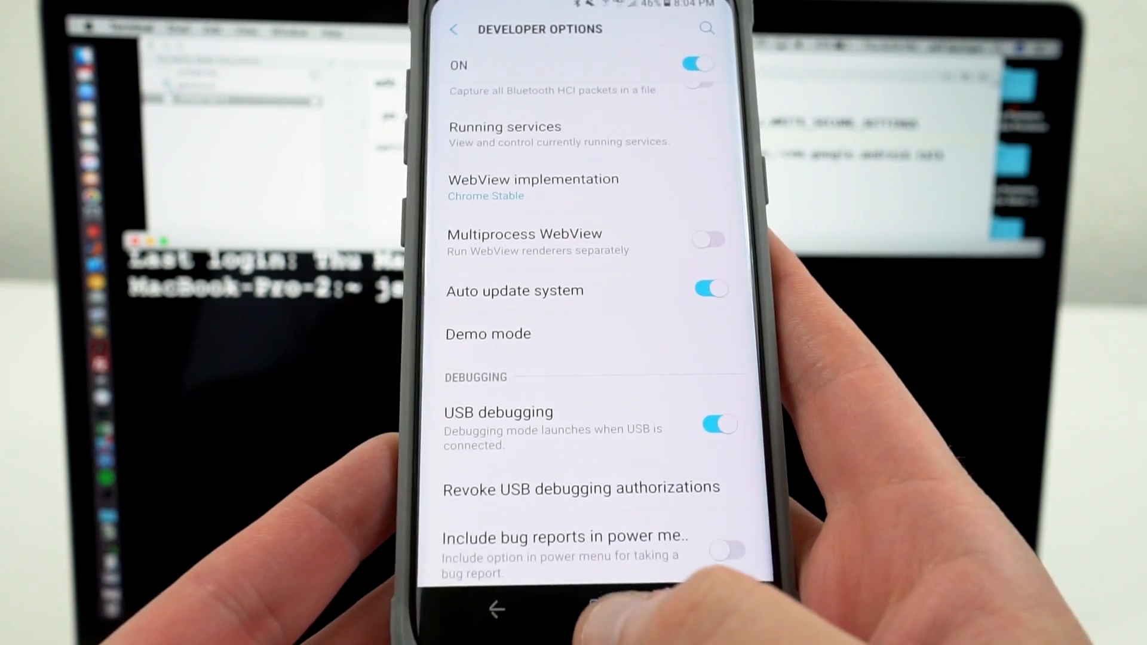
pyautogui.click(496, 608)
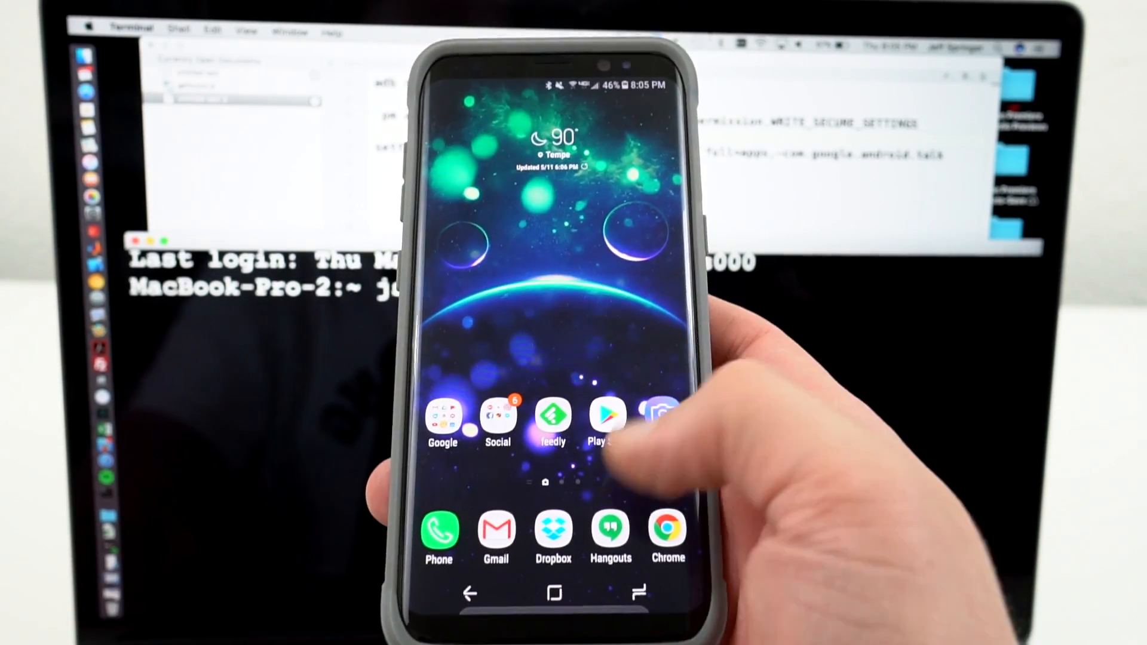
# Step: Launch Shortcutter from the app drawer
pyautogui.click(606, 417)
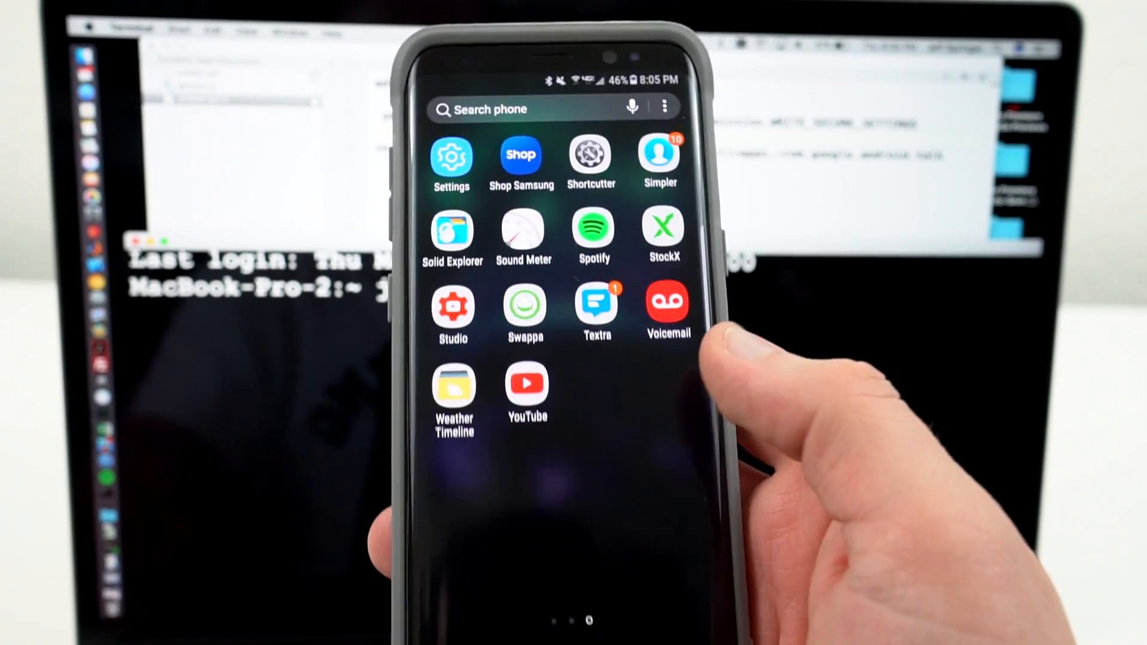
pyautogui.click(590, 159)
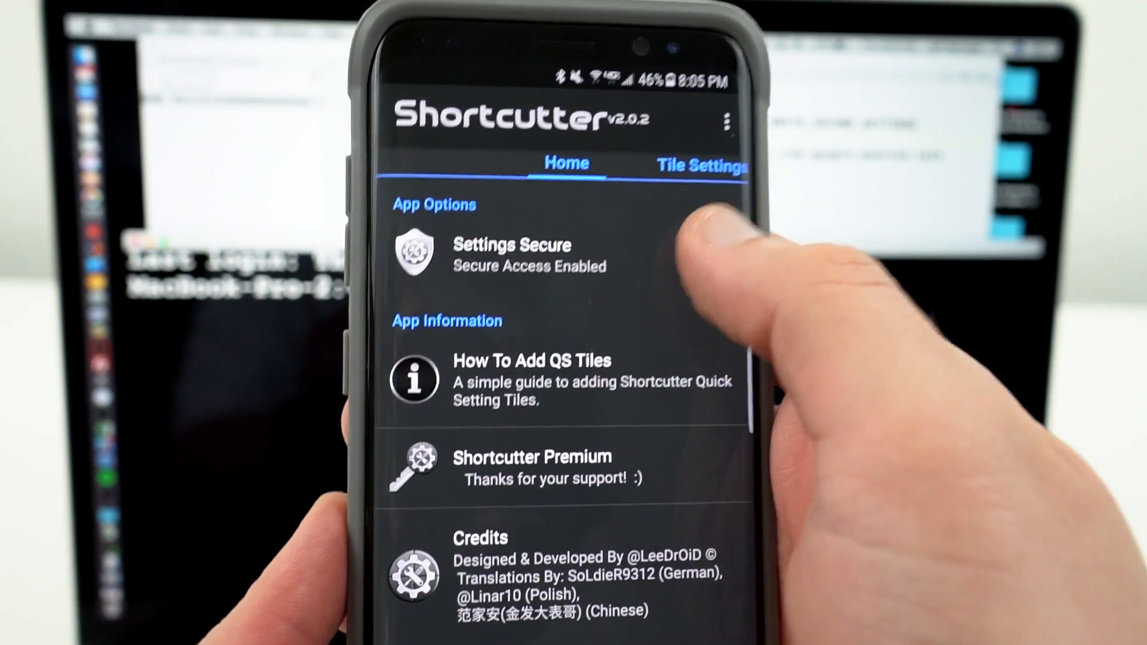
# Step: Show Shortcutter's Settings Secure Action Required dialog with the adb grant command
pyautogui.click(512, 252)
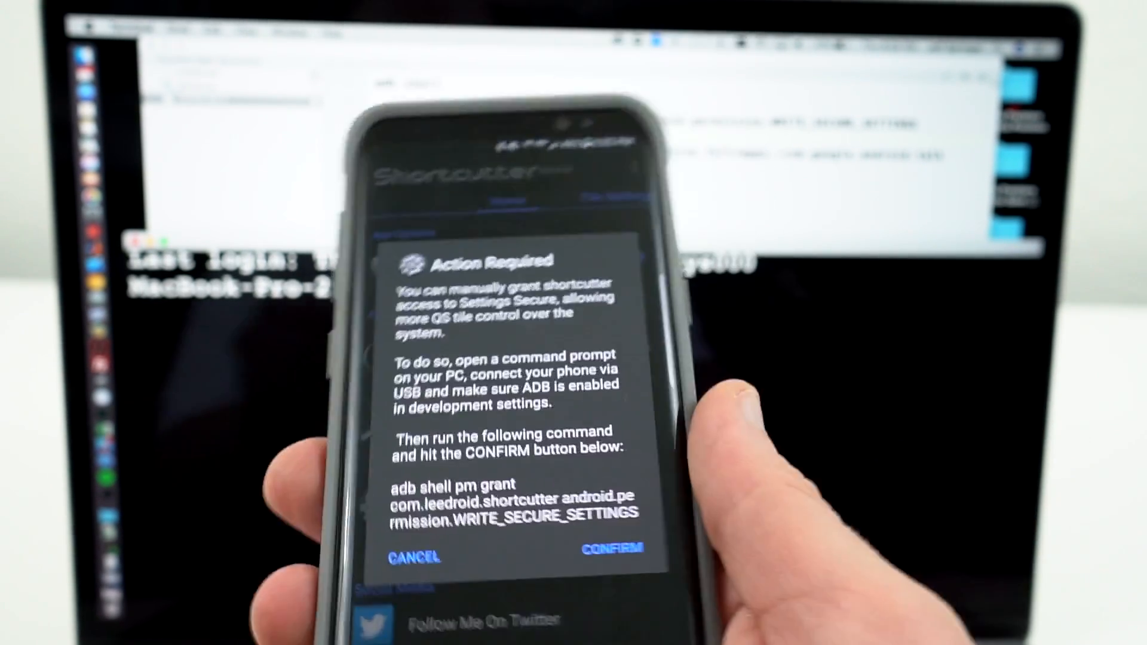
pyautogui.click(613, 547)
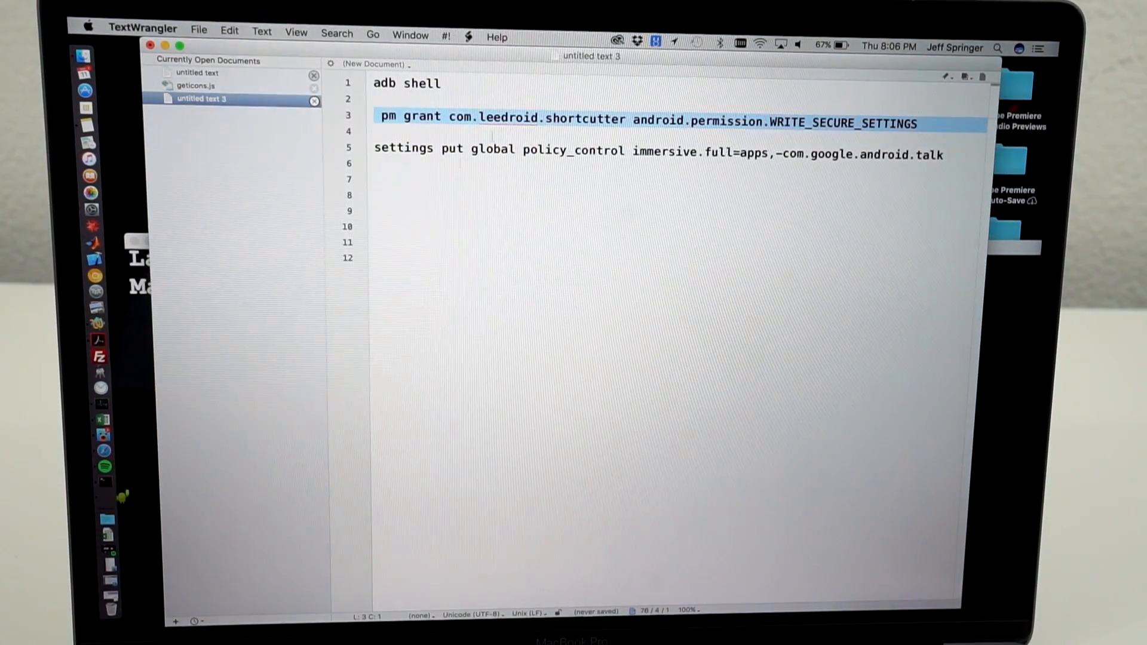
# Step: Run 'adb shell' and grant com.leedroid.shortcutter android.permission.WRITE_SECURE_SETTINGS
pyautogui.write('acBook-Pro-2:~ jspring86$ a')
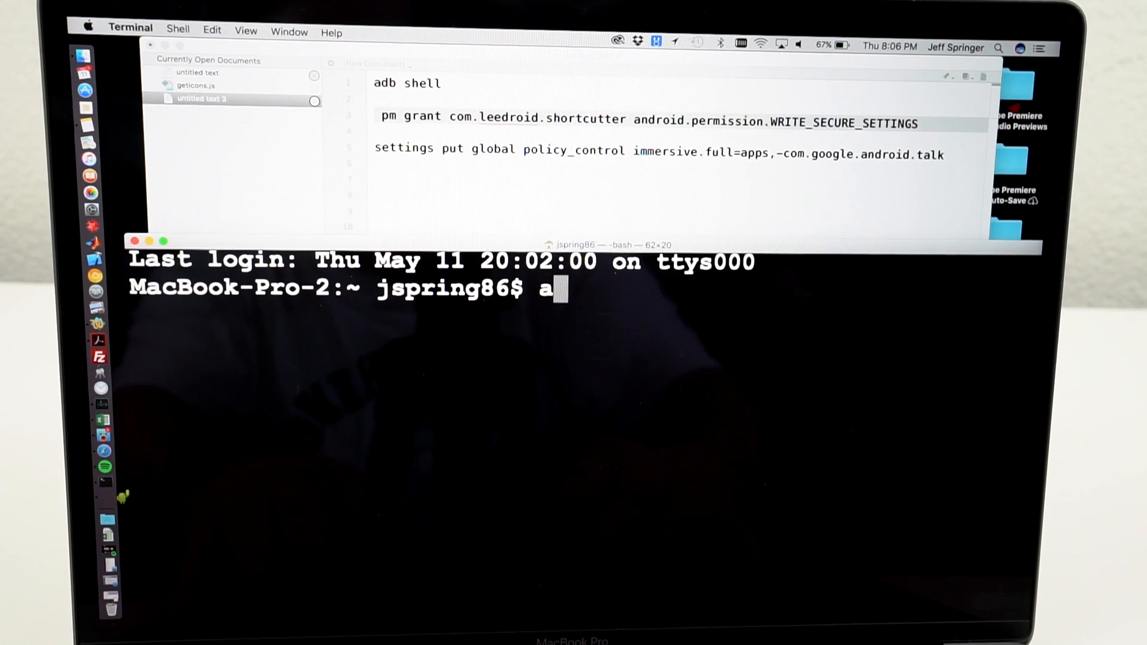
pyautogui.write('db shell')
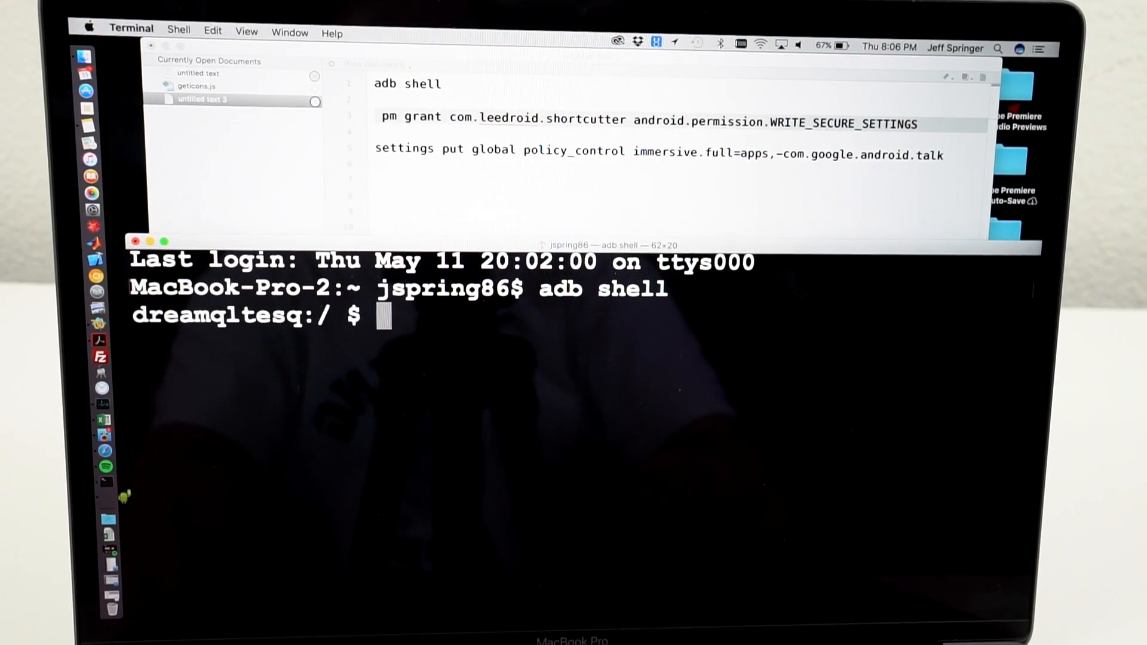
pyautogui.write('pm grant com.leedroid.shortcutter android.permission.WRITE_SECURE_SETTINGS')
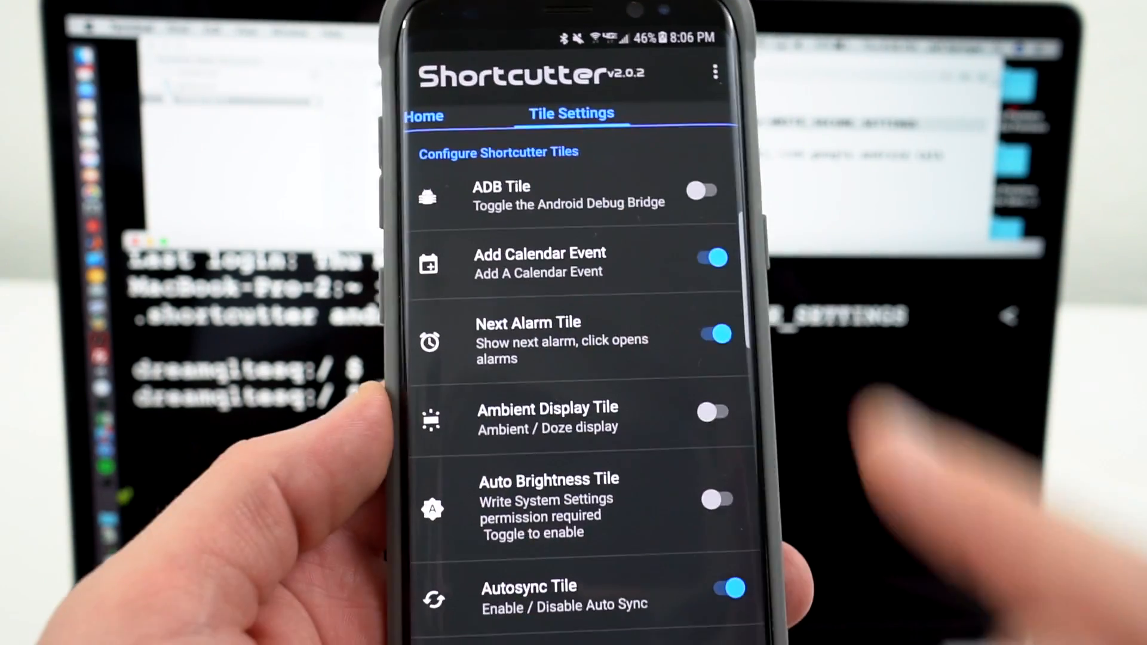
pyautogui.scroll(-3)
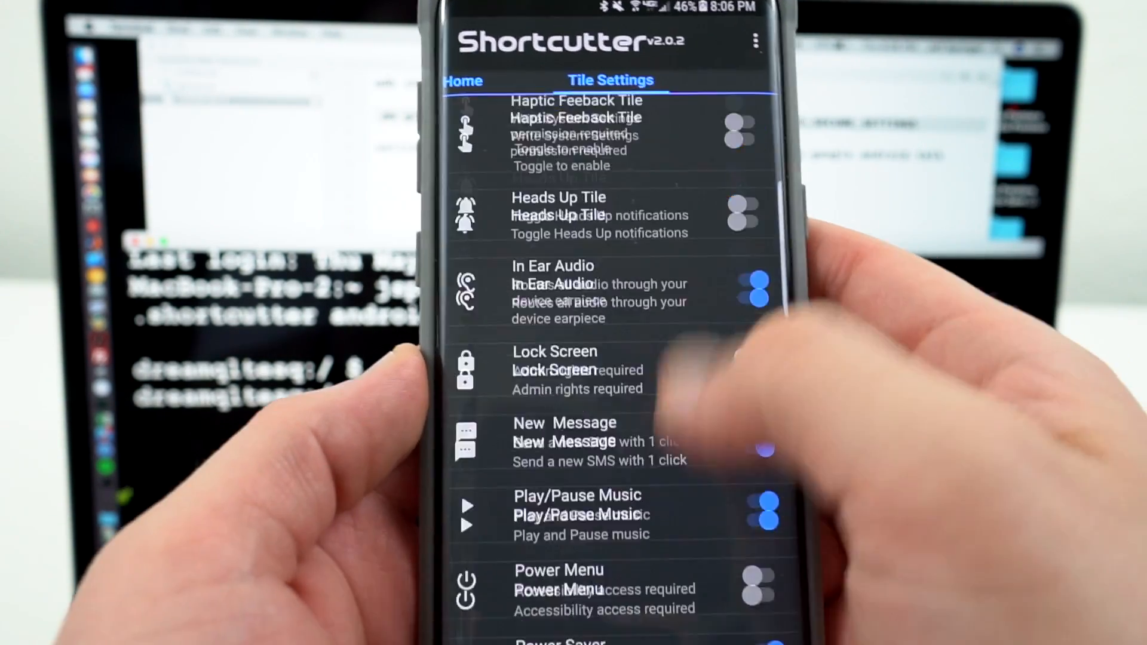
pyautogui.scroll(-3)
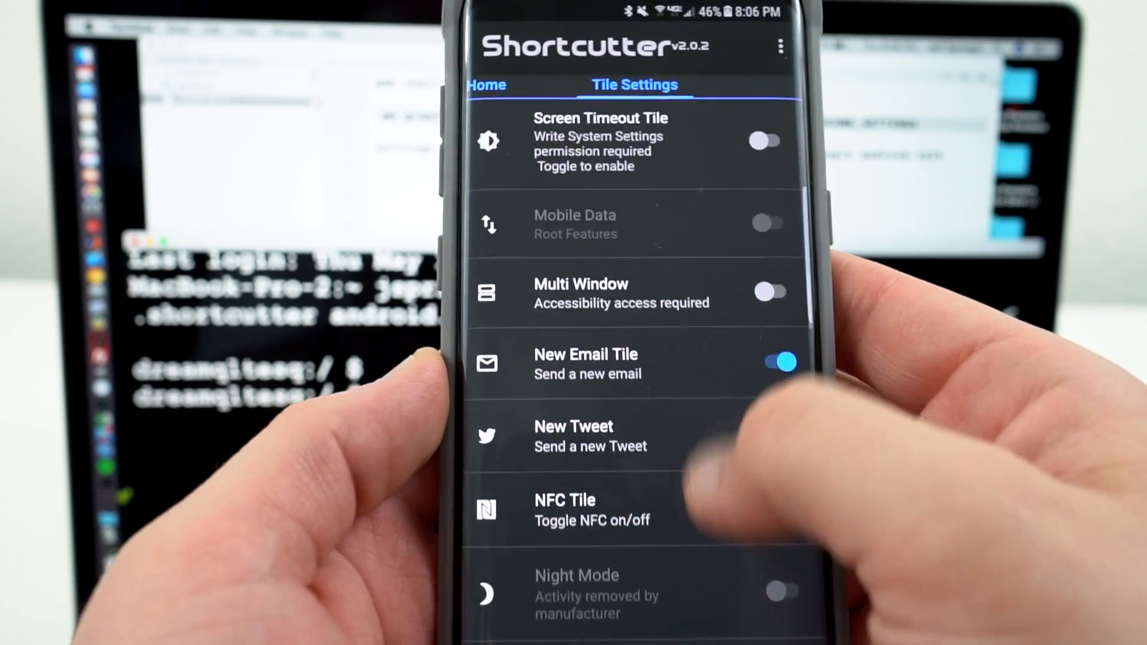
pyautogui.scroll(-3)
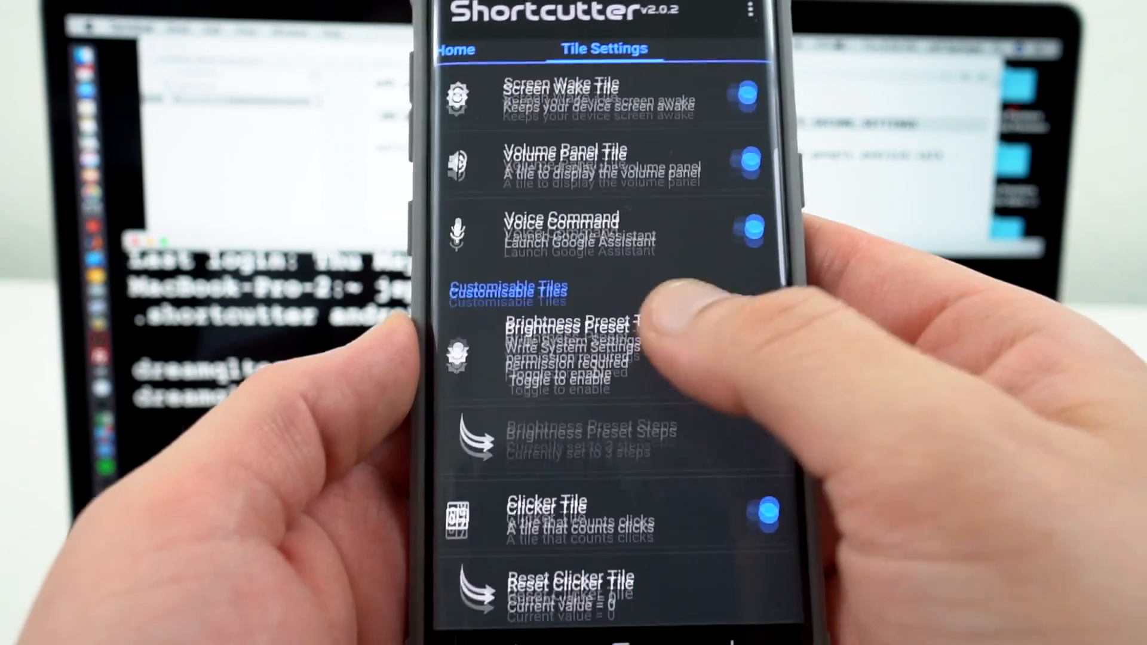
pyautogui.scroll(-3)
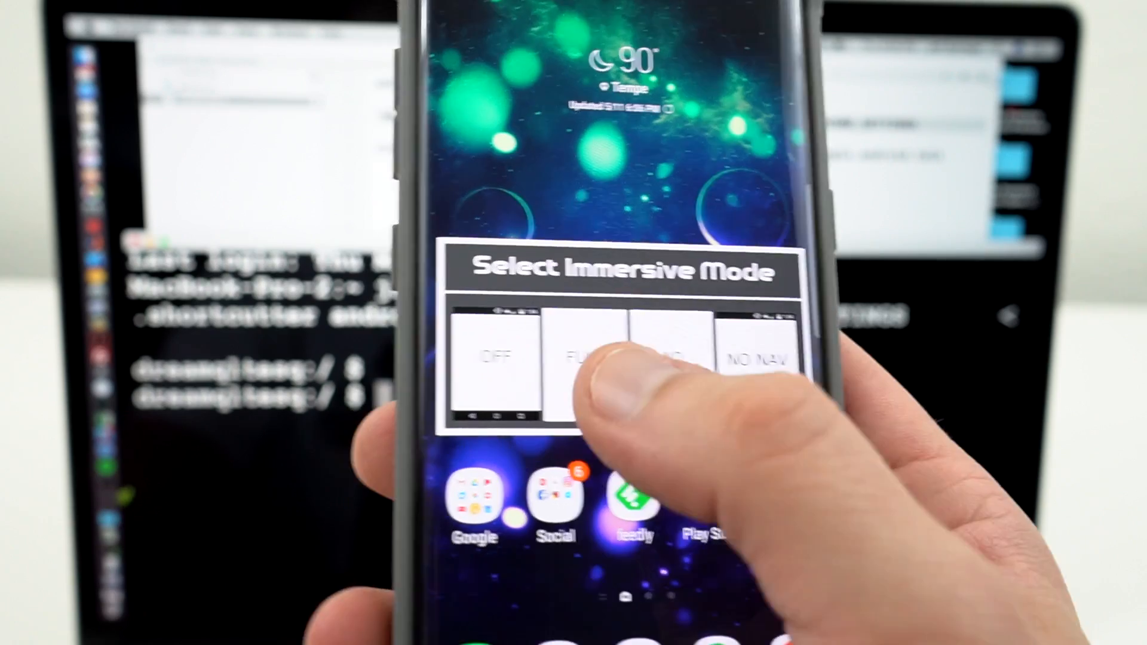
# Step: Choose FULL in Shortcutter's Select Immersive Mode dialog
pyautogui.click(581, 358)
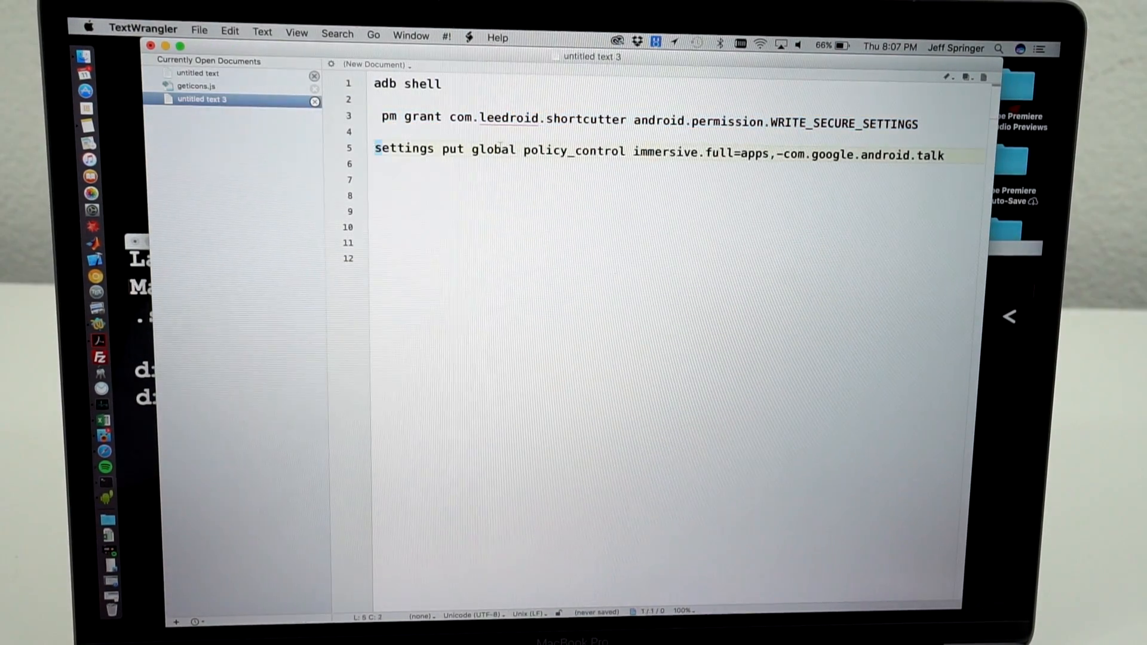
# Step: Run 'settings put global policy_control immersive.full=apps,-com.google.android.talk' in the adb shell
pyautogui.tripleClick(658, 149)
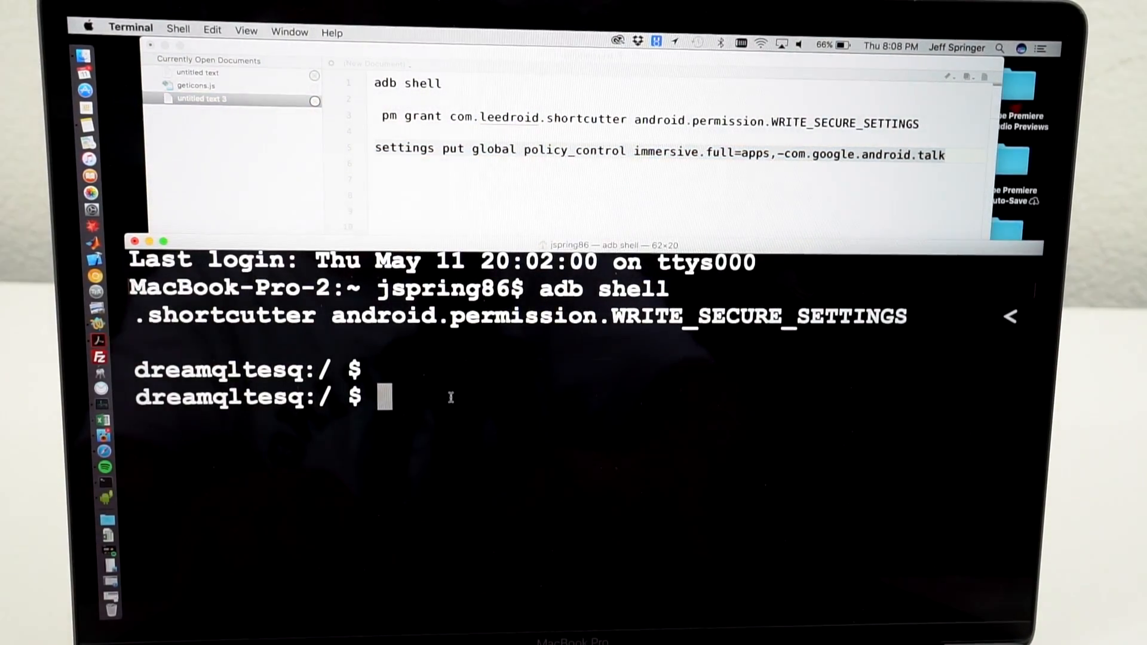
pyautogui.write('settings put global policy_control immersive.full=apps,-com.google.android.talk')
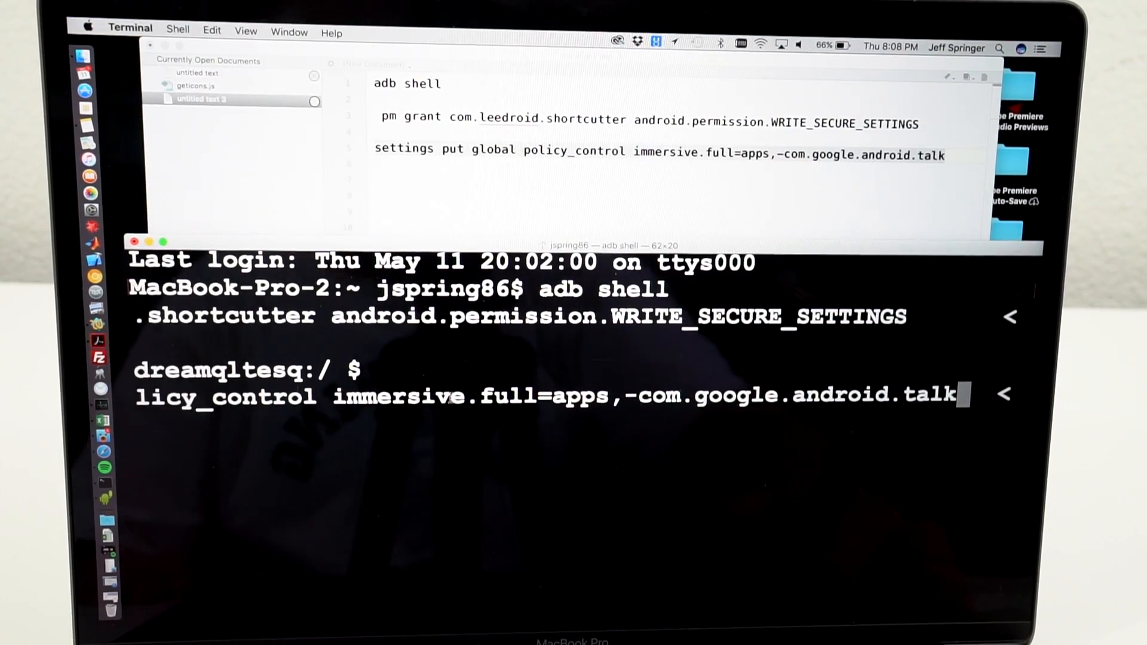
pyautogui.press('enter')
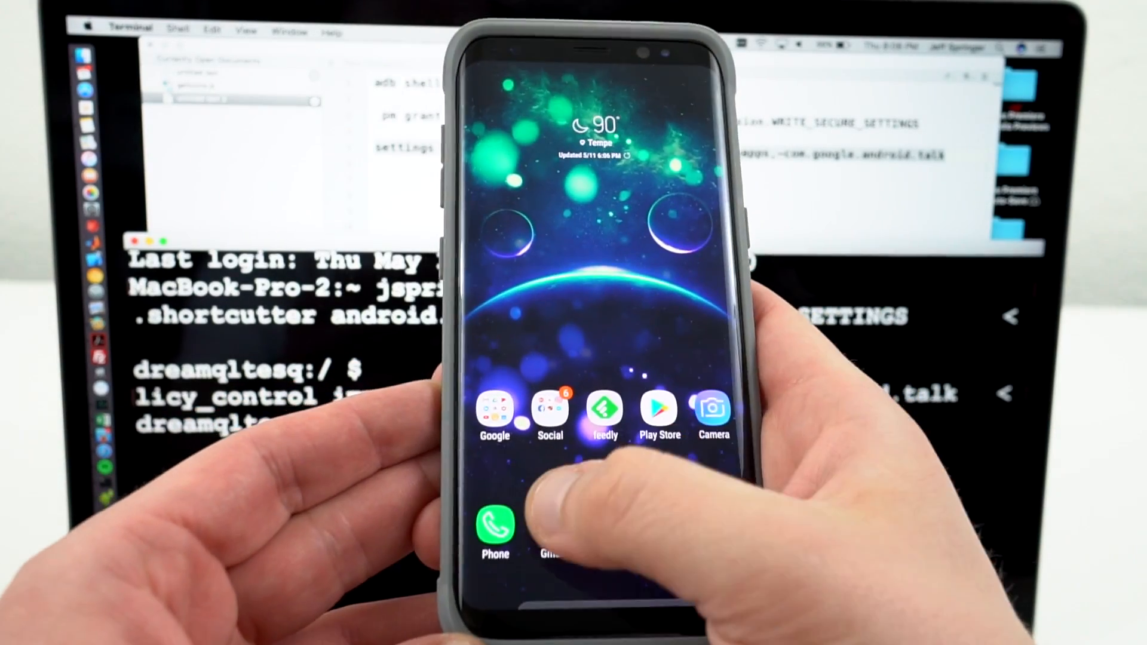
# Step: Open Gmail from the home screen dock to view the inbox full-screen
pyautogui.click(548, 534)
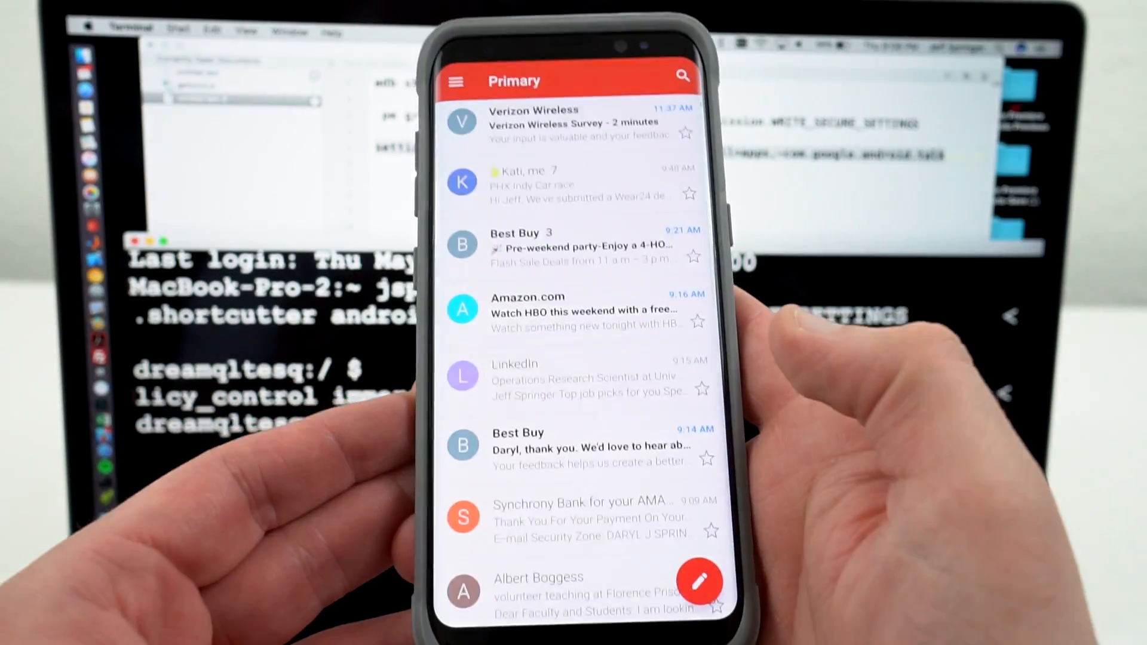